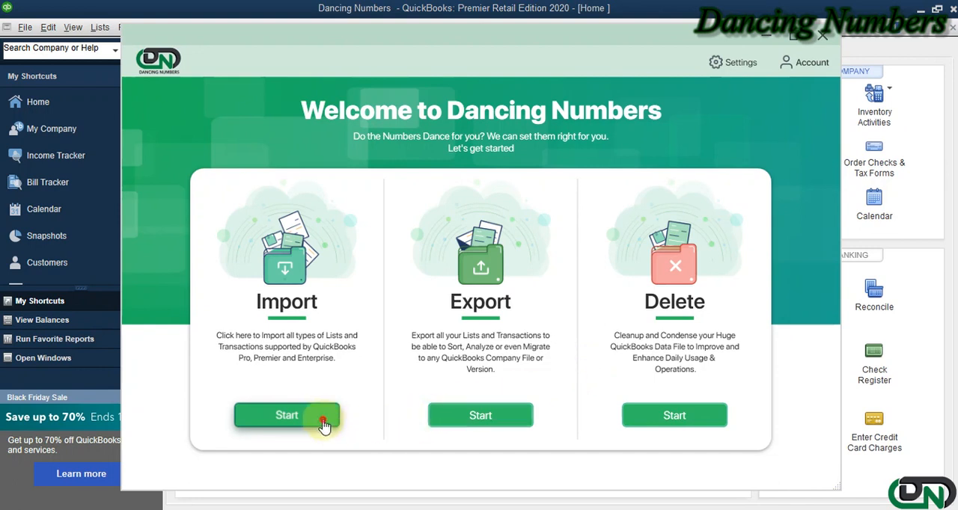
# Step: Start a new Dancing Numbers import and load Sample List.xlsx from Documents
pyautogui.click(287, 415)
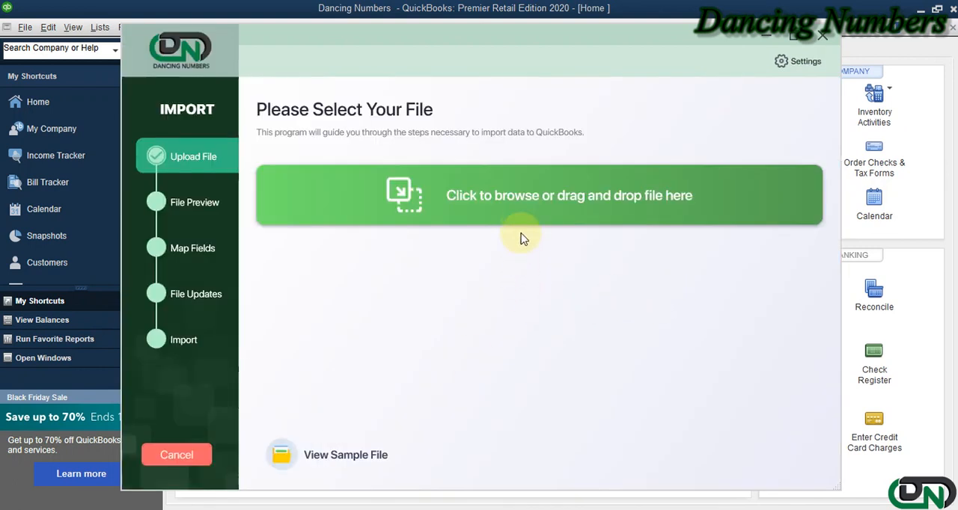
pyautogui.moveTo(550, 208)
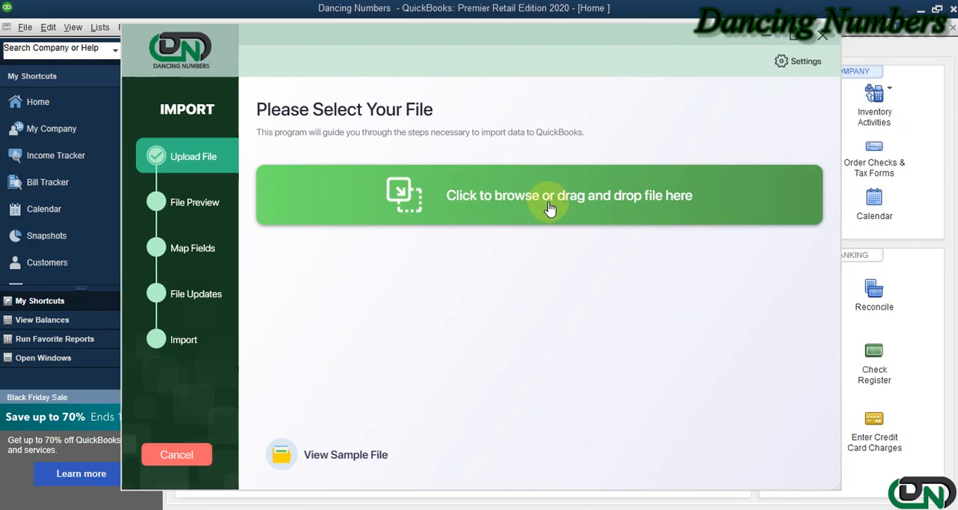
pyautogui.click(549, 195)
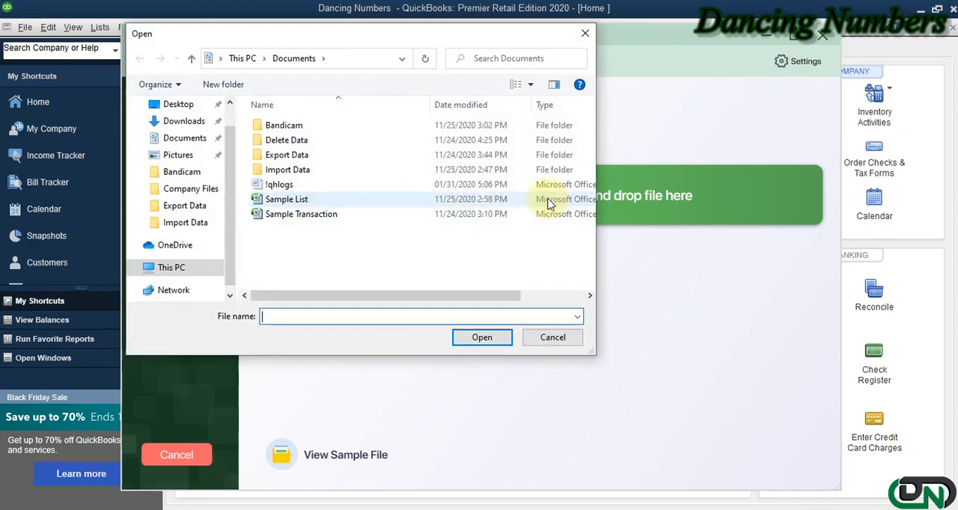
pyautogui.click(286, 199)
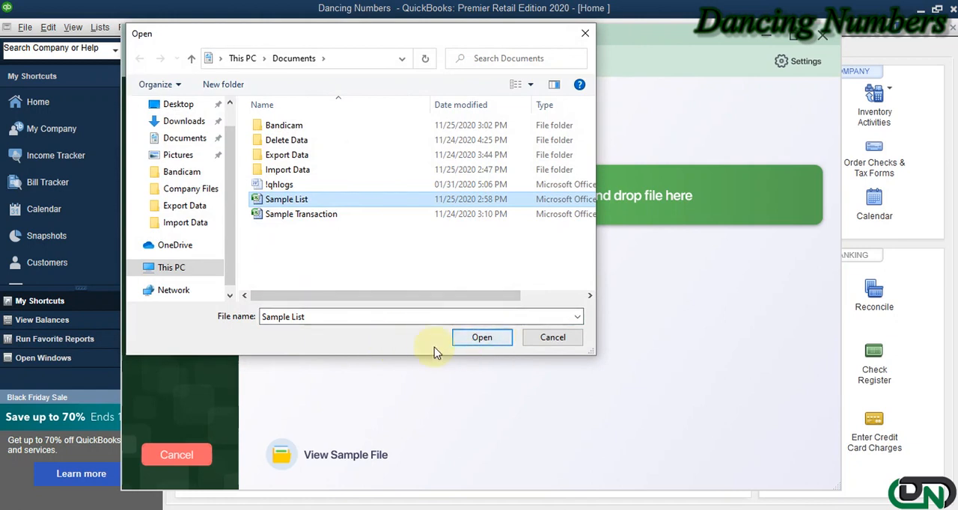
pyautogui.click(482, 337)
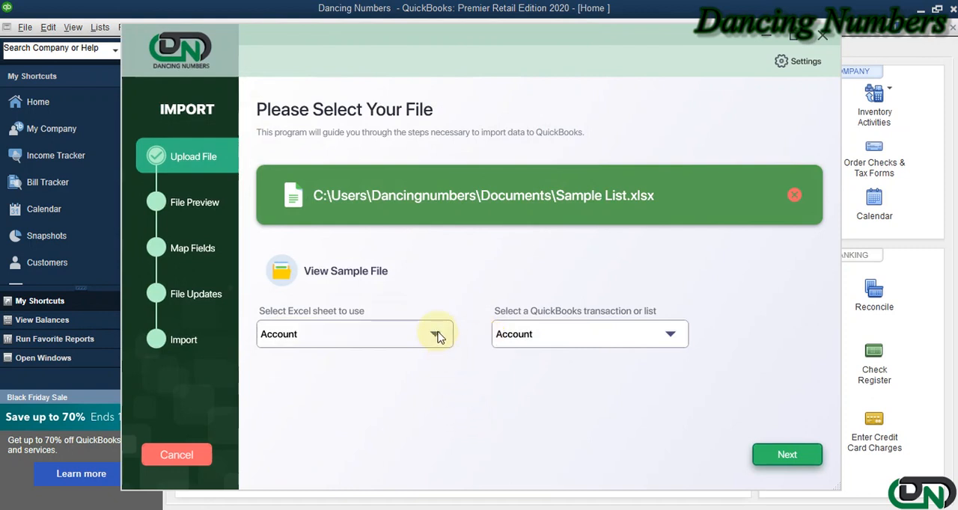
# Step: Select Price Level as both the Excel sheet and the QuickBooks list
pyautogui.click(435, 334)
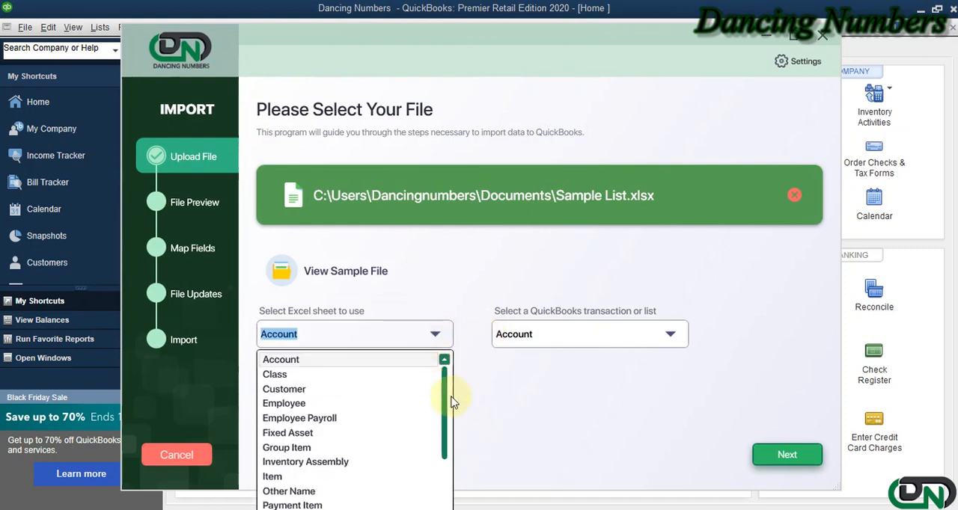
pyautogui.scroll(-3)
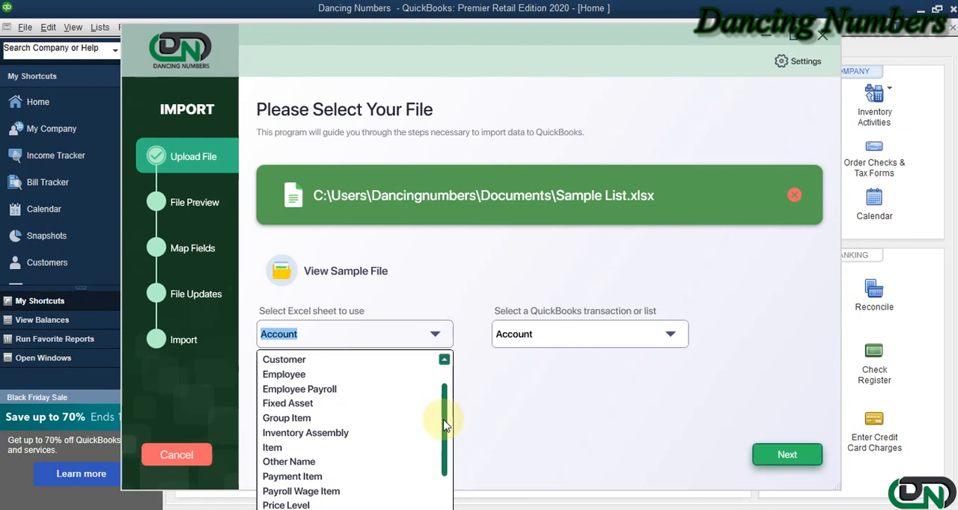
pyautogui.click(285, 505)
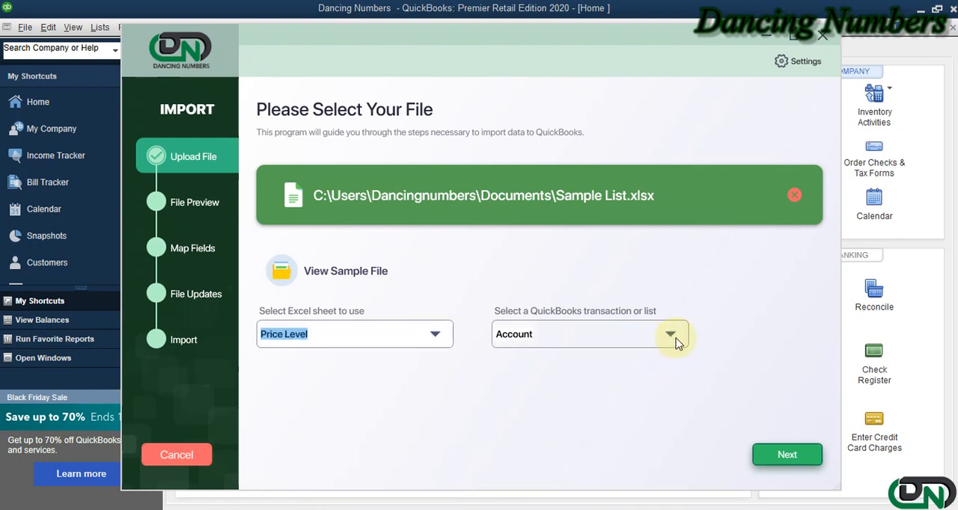
pyautogui.click(669, 333)
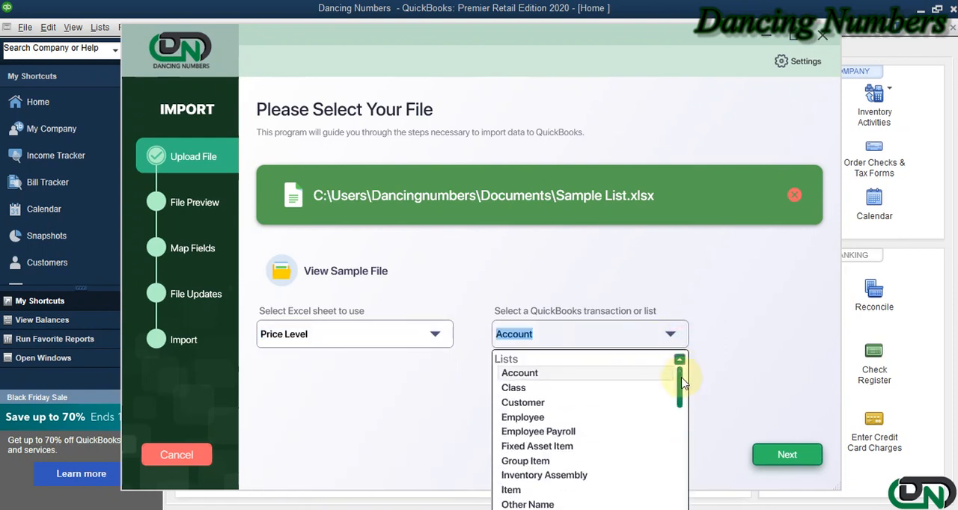
pyautogui.scroll(3)
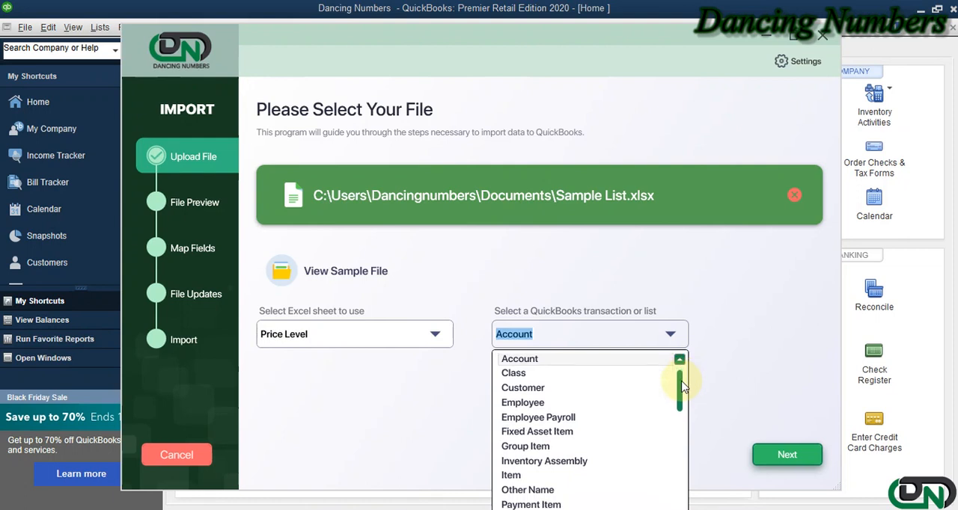
pyautogui.scroll(-3)
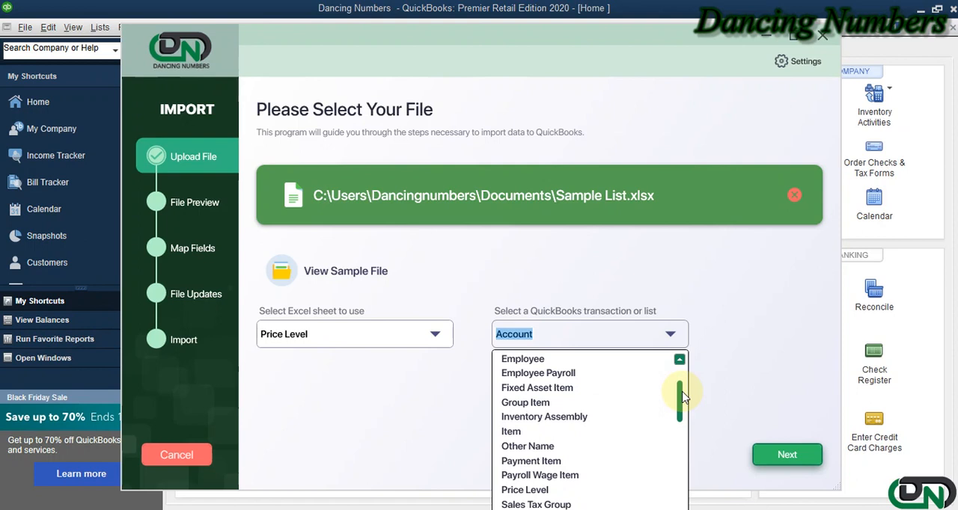
pyautogui.moveTo(586, 489)
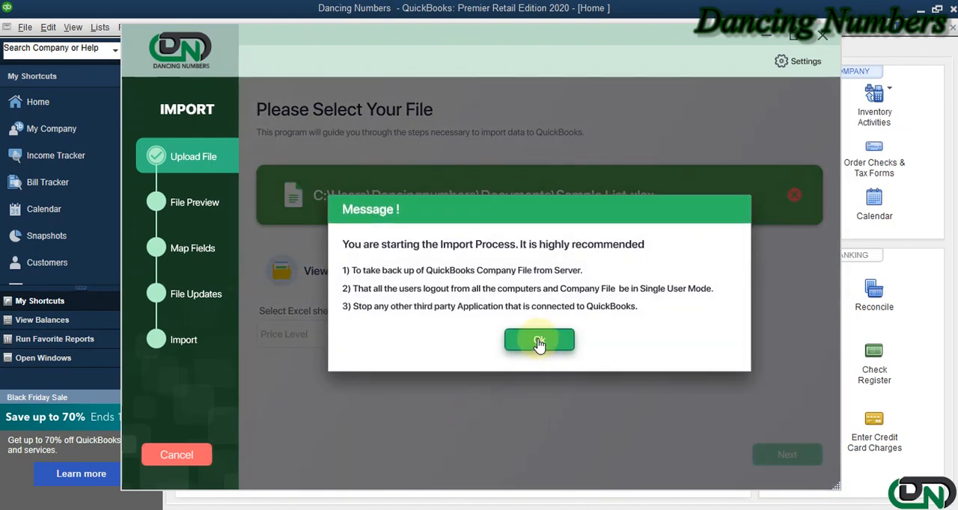
# Step: Acknowledge the import precautions and accept the six-row file preview
pyautogui.click(538, 341)
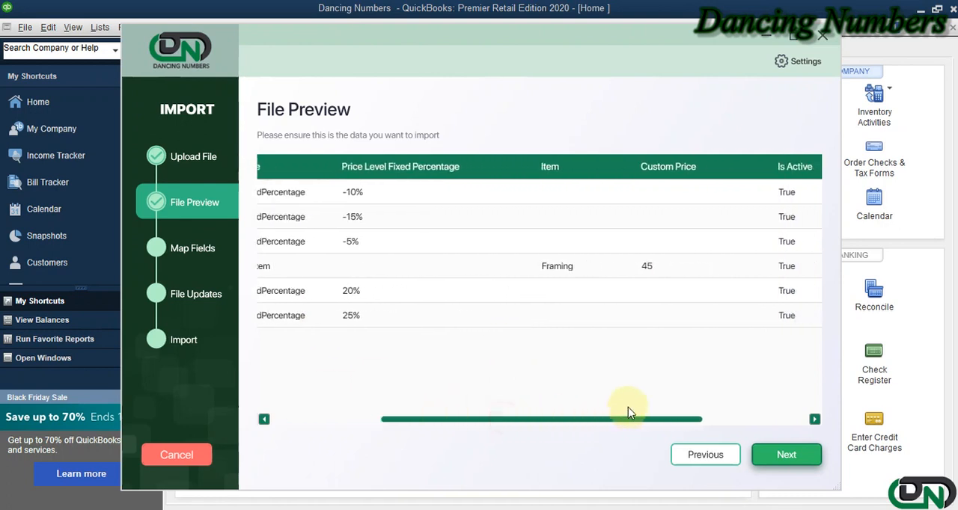
pyautogui.hscroll(-3)
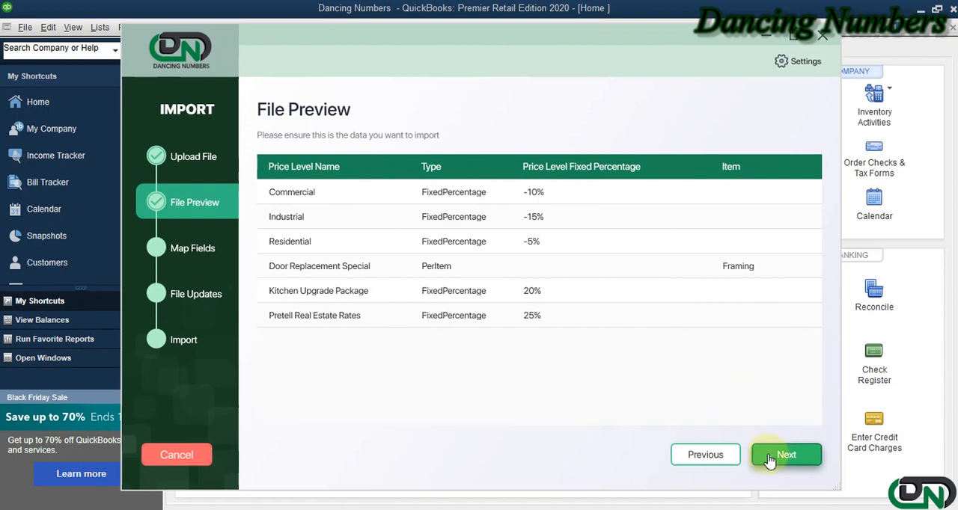
pyautogui.click(786, 454)
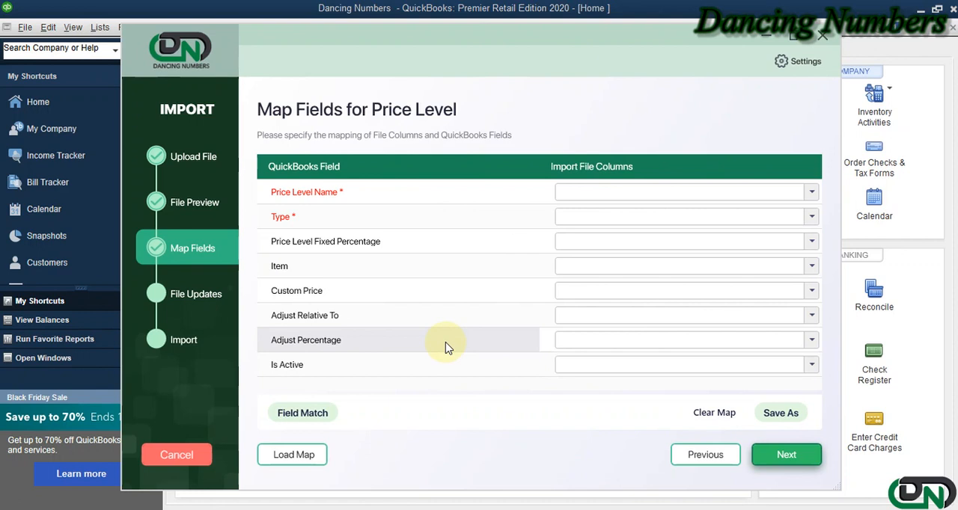
pyautogui.moveTo(514, 192)
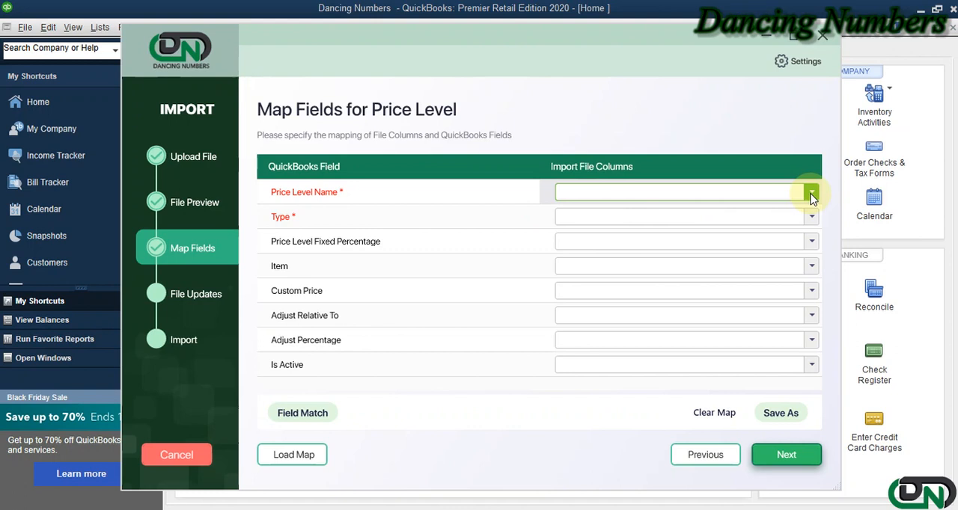
# Step: Map Price Level Name to its column, auto-match the remaining fields, and continue
pyautogui.click(811, 191)
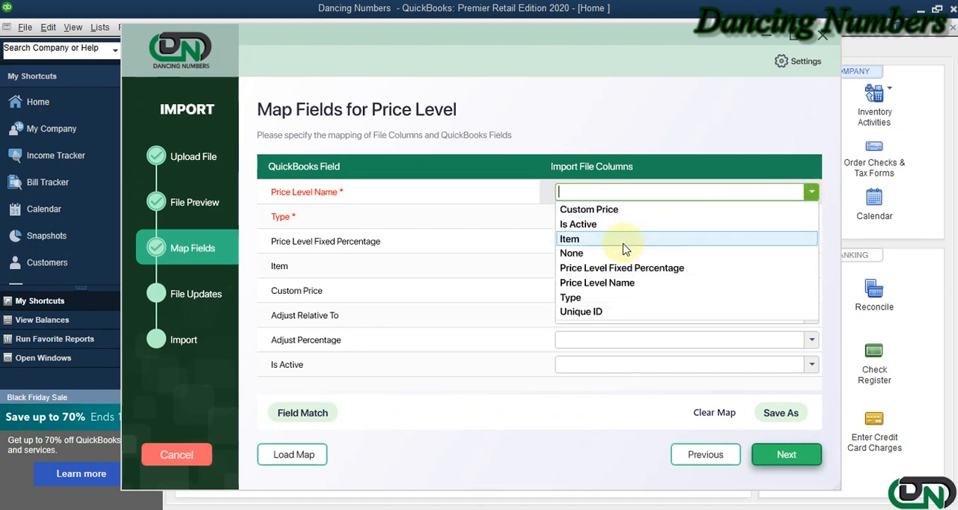
pyautogui.moveTo(596, 282)
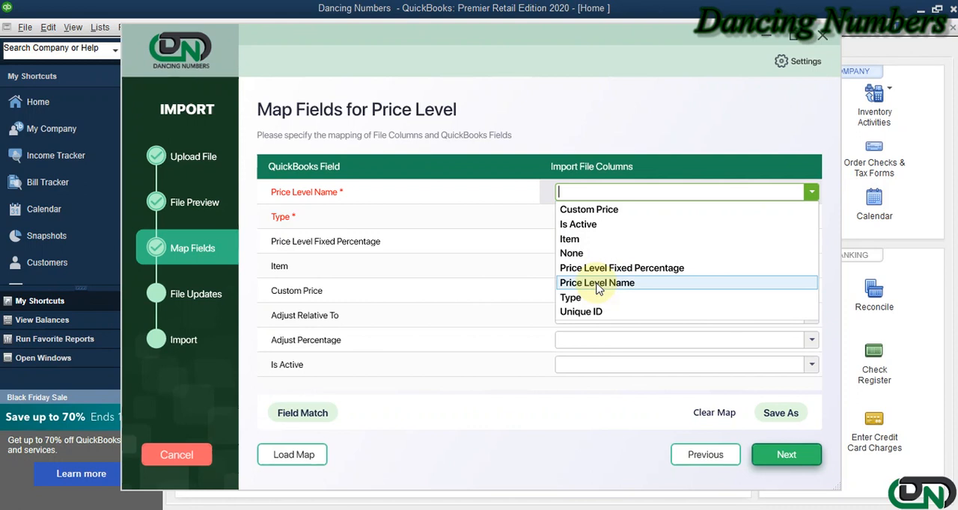
pyautogui.click(596, 282)
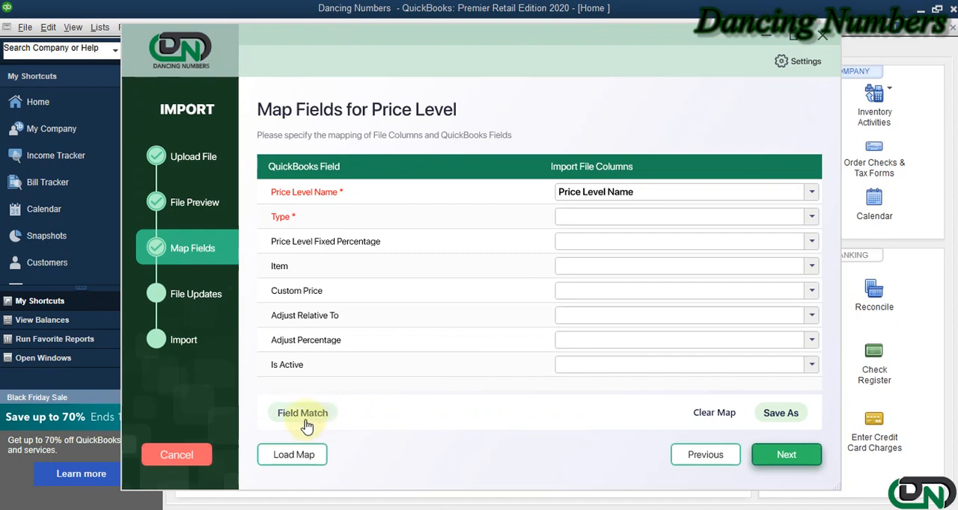
pyautogui.click(302, 413)
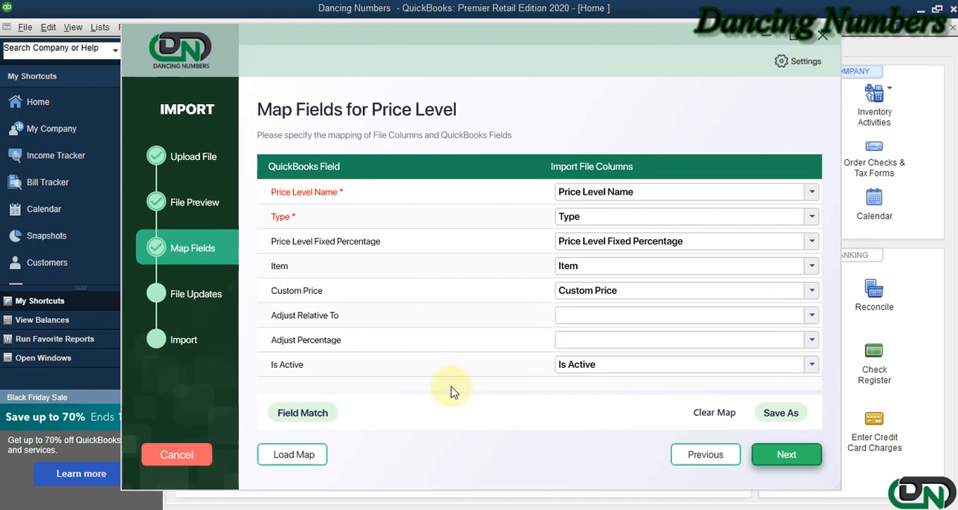
pyautogui.moveTo(780, 413)
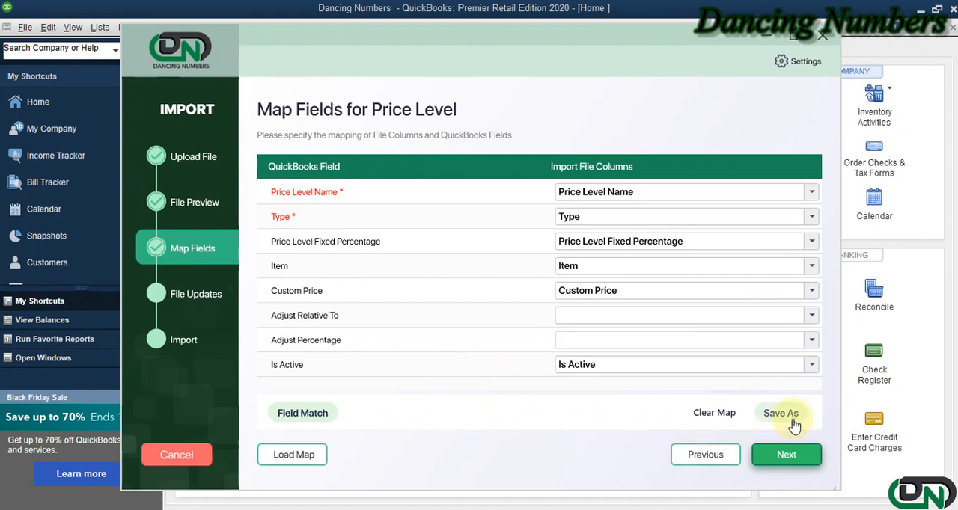
pyautogui.moveTo(786, 429)
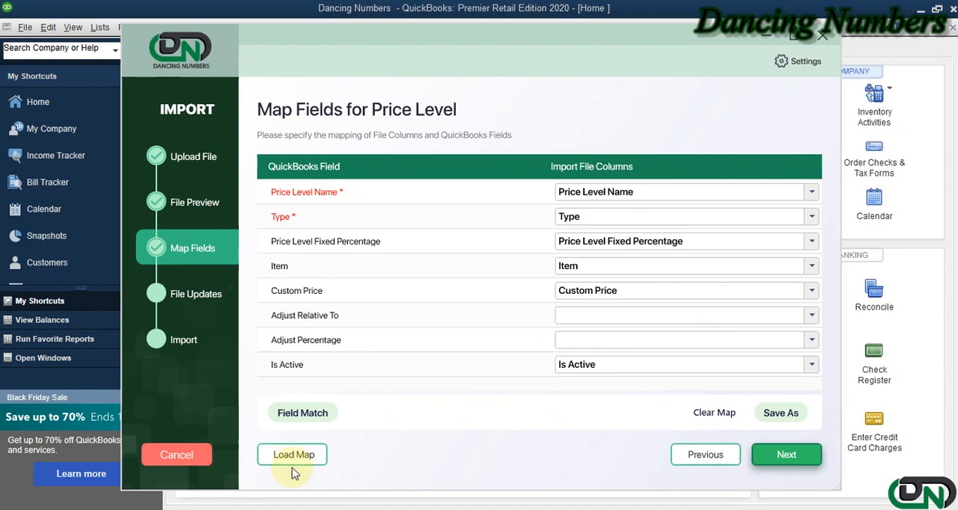
pyautogui.moveTo(464, 417)
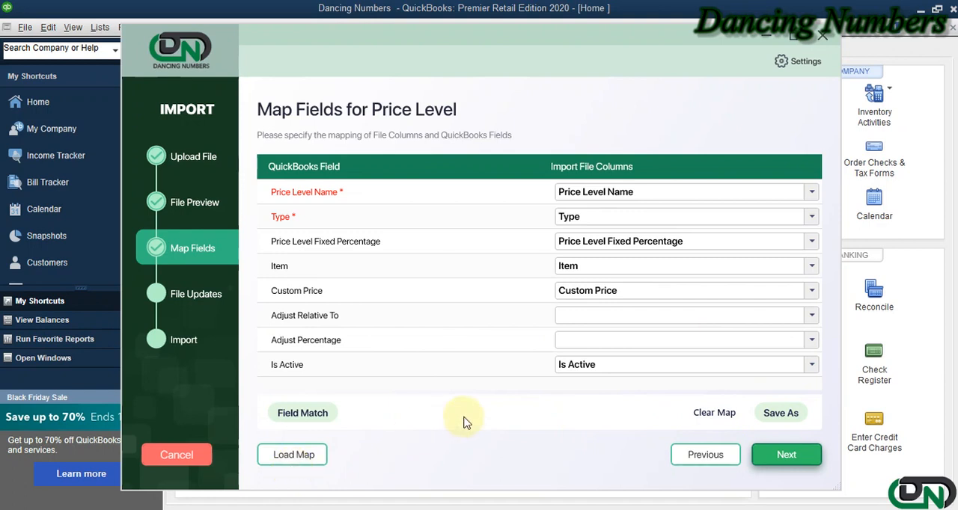
pyautogui.click(785, 454)
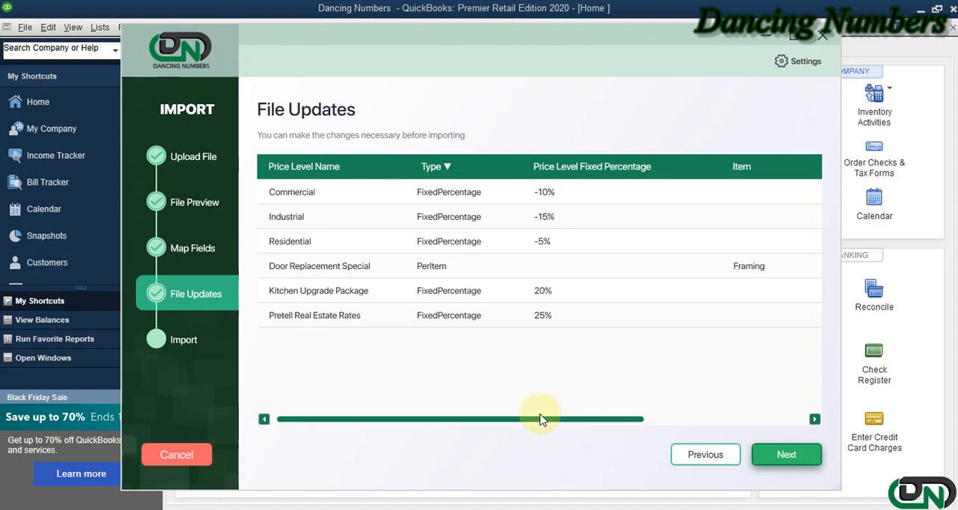
pyautogui.moveTo(533, 386)
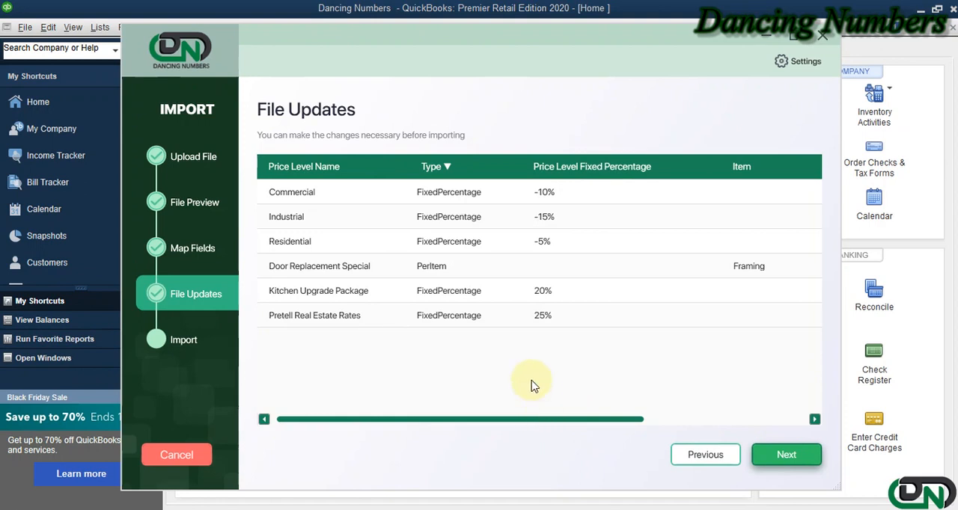
pyautogui.moveTo(786, 440)
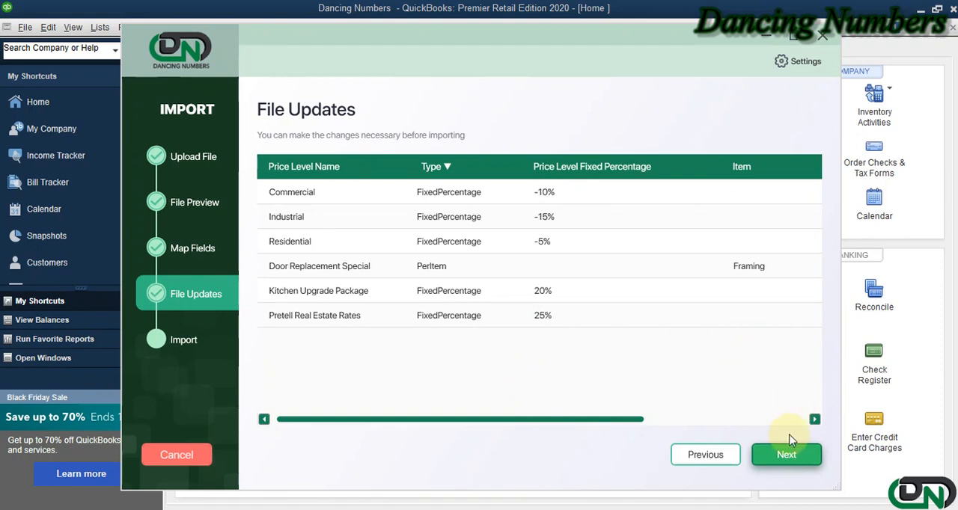
# Step: Import the six price levels, finish the wizard, and view them in QuickBooks' Price Level List
pyautogui.click(785, 454)
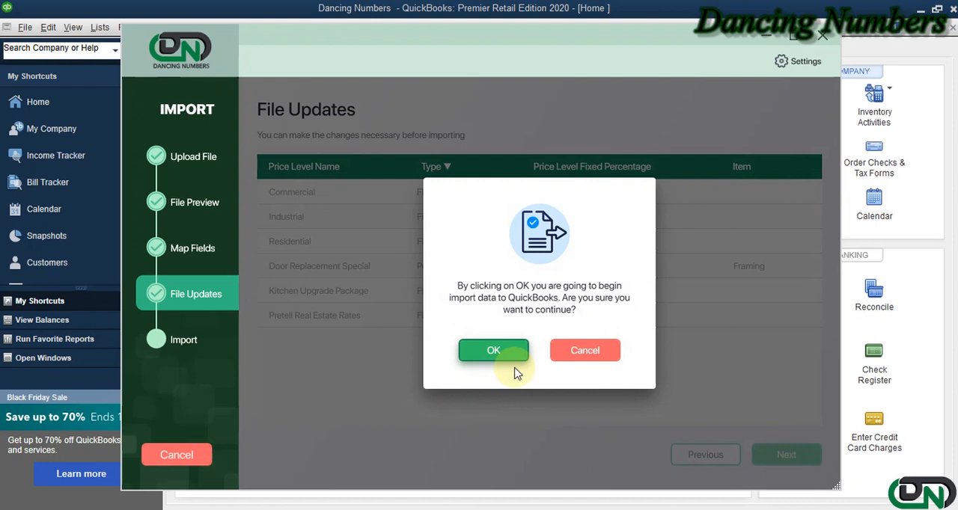
pyautogui.moveTo(584, 350)
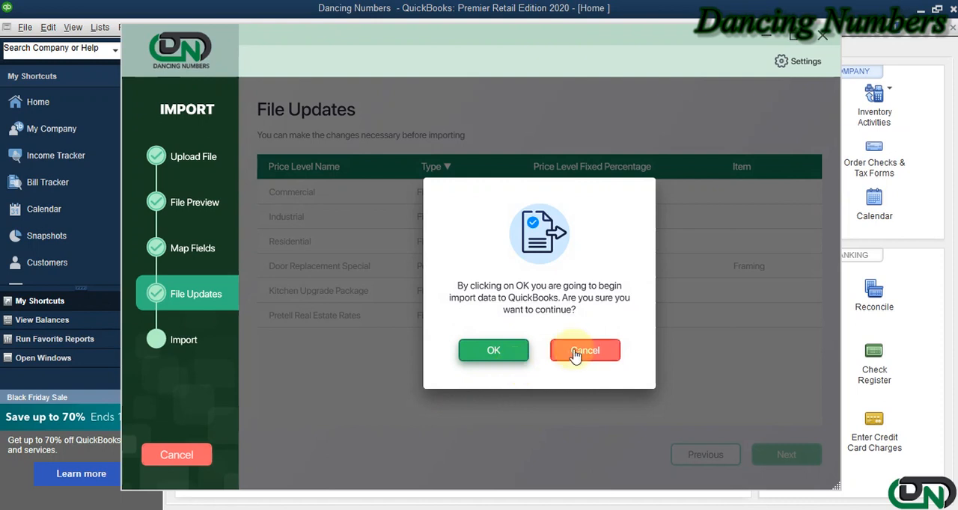
pyautogui.moveTo(624, 368)
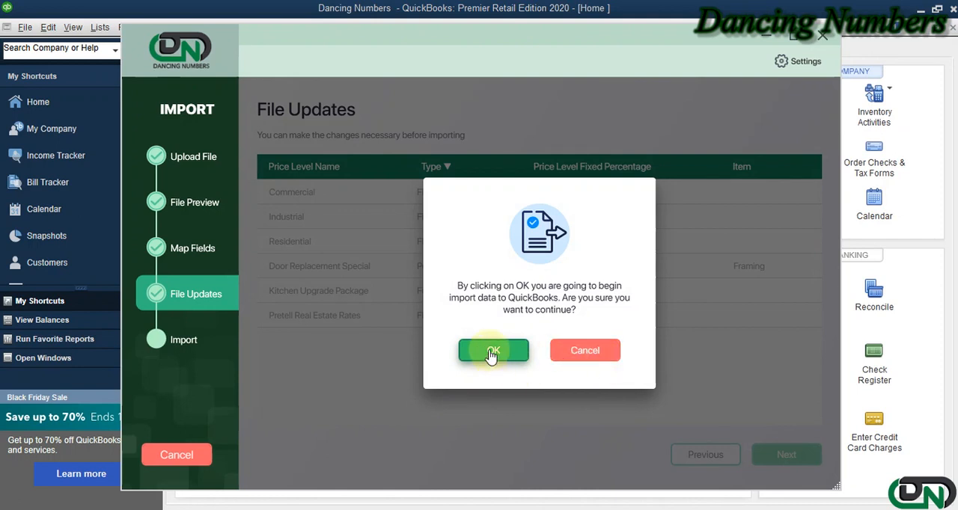
pyautogui.click(493, 350)
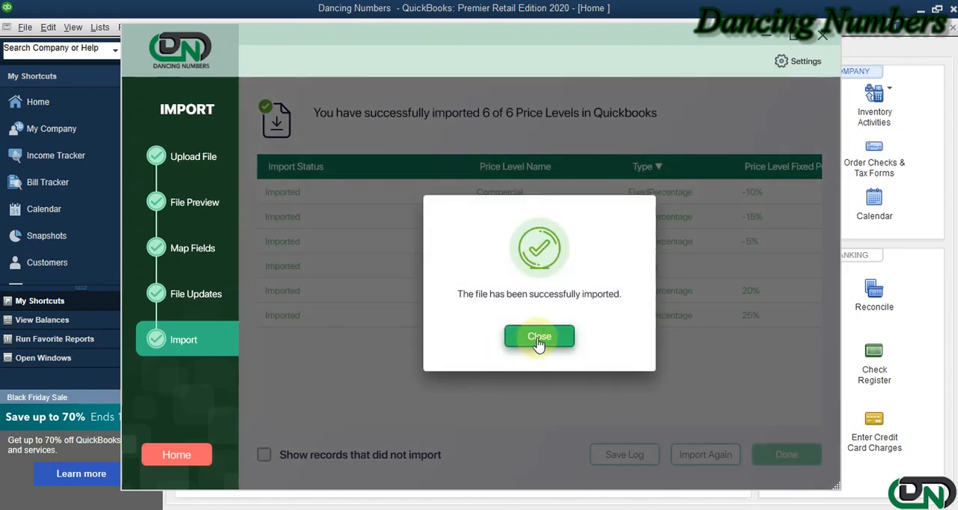
pyautogui.click(538, 336)
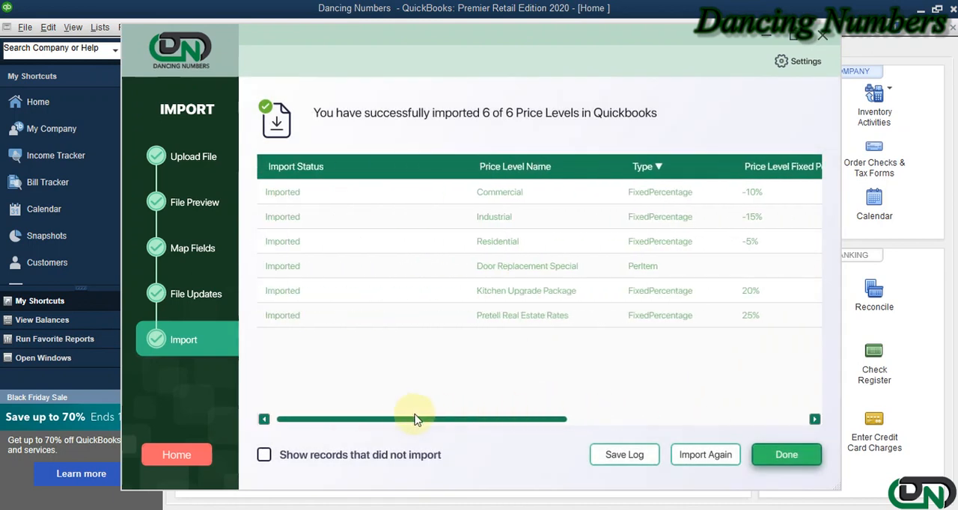
pyautogui.click(705, 454)
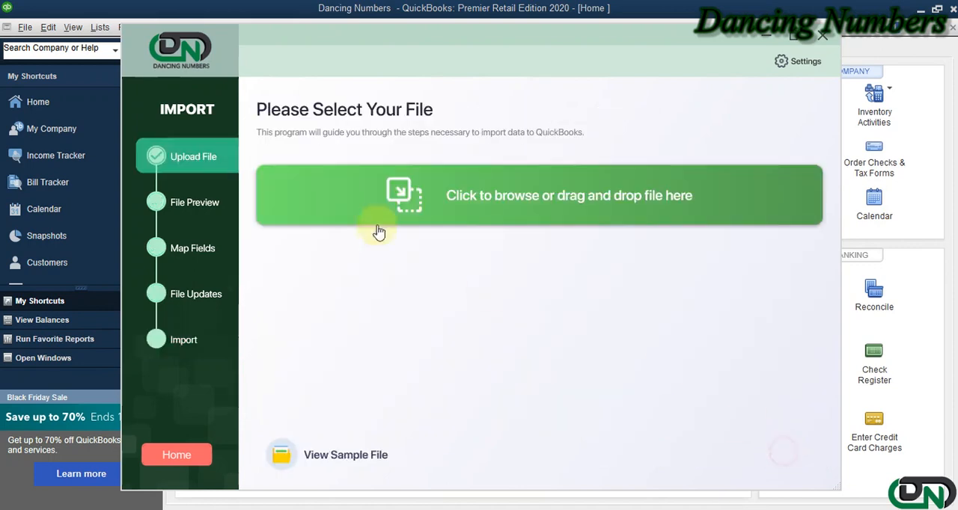
pyautogui.click(99, 27)
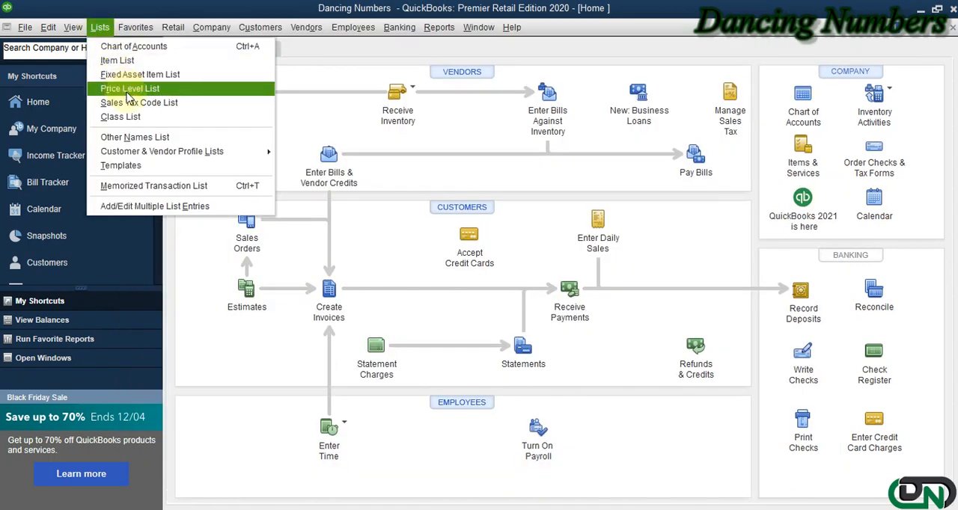
pyautogui.click(129, 88)
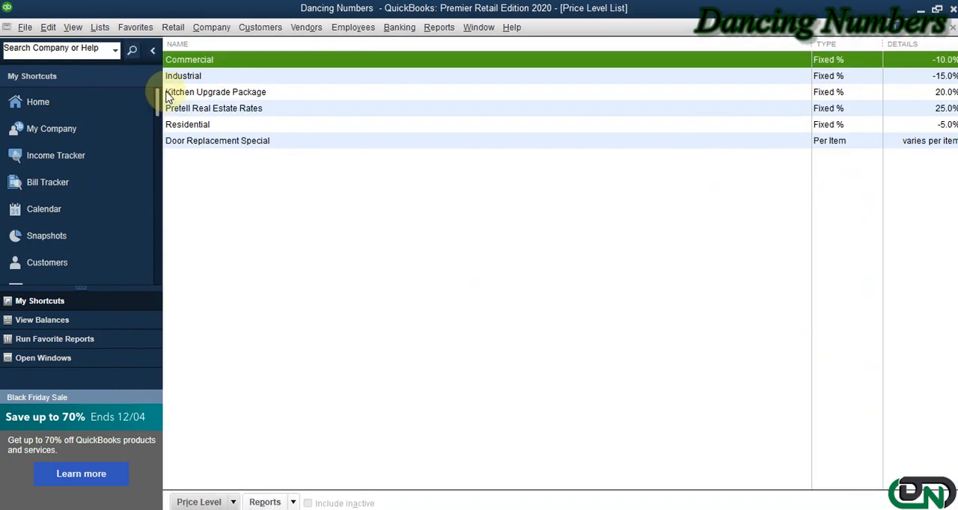